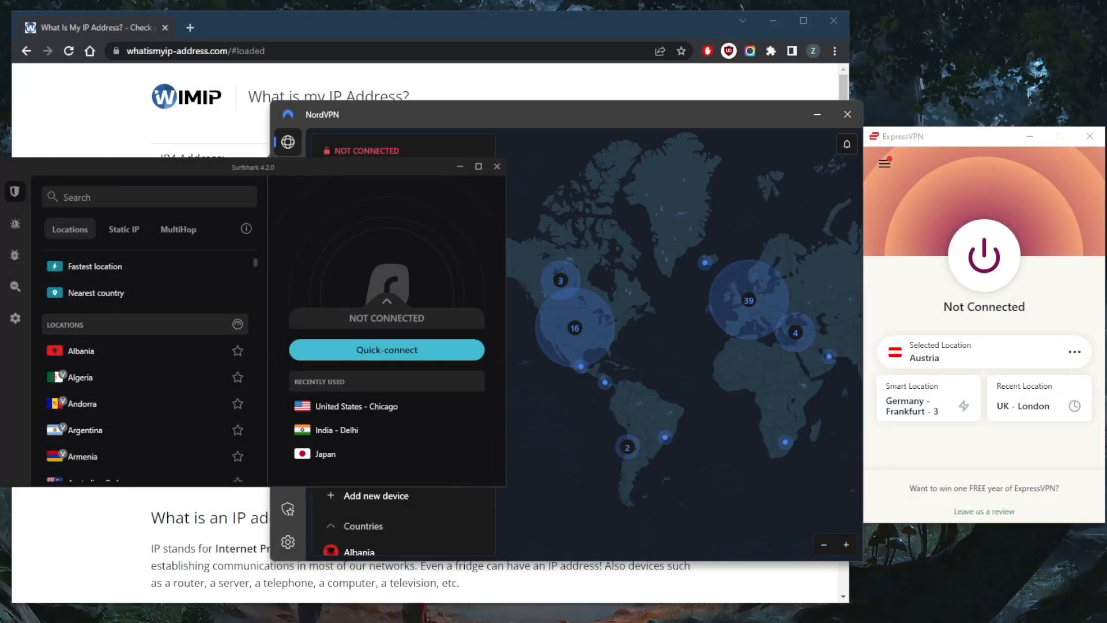
{"action": "mouse_move", "coordinate": [920, 313]}
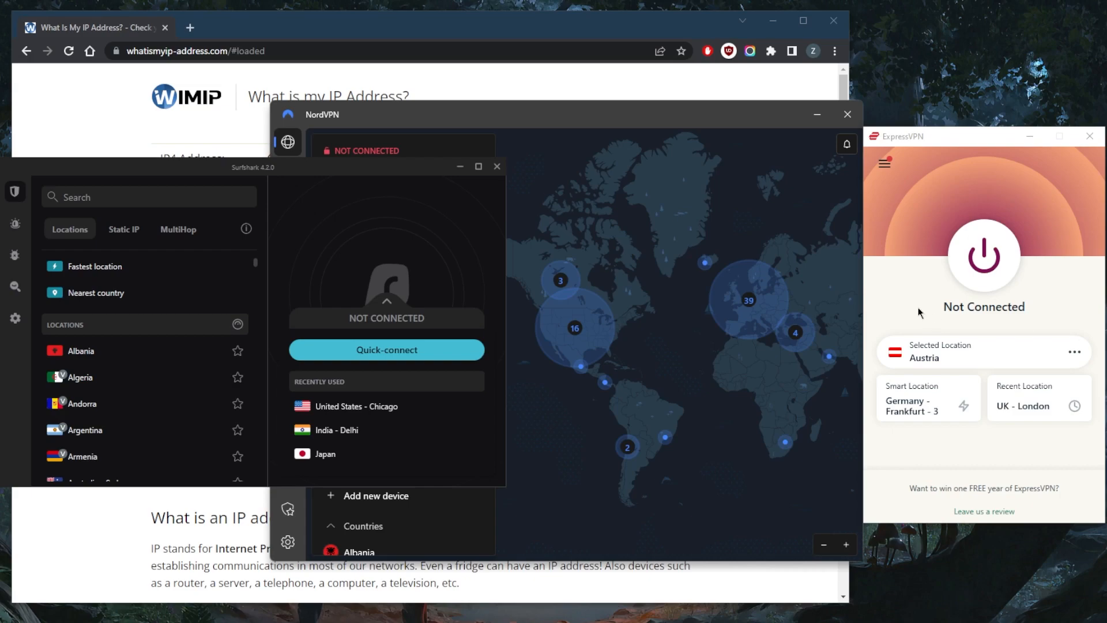
{"action": "mouse_move", "coordinate": [829, 284]}
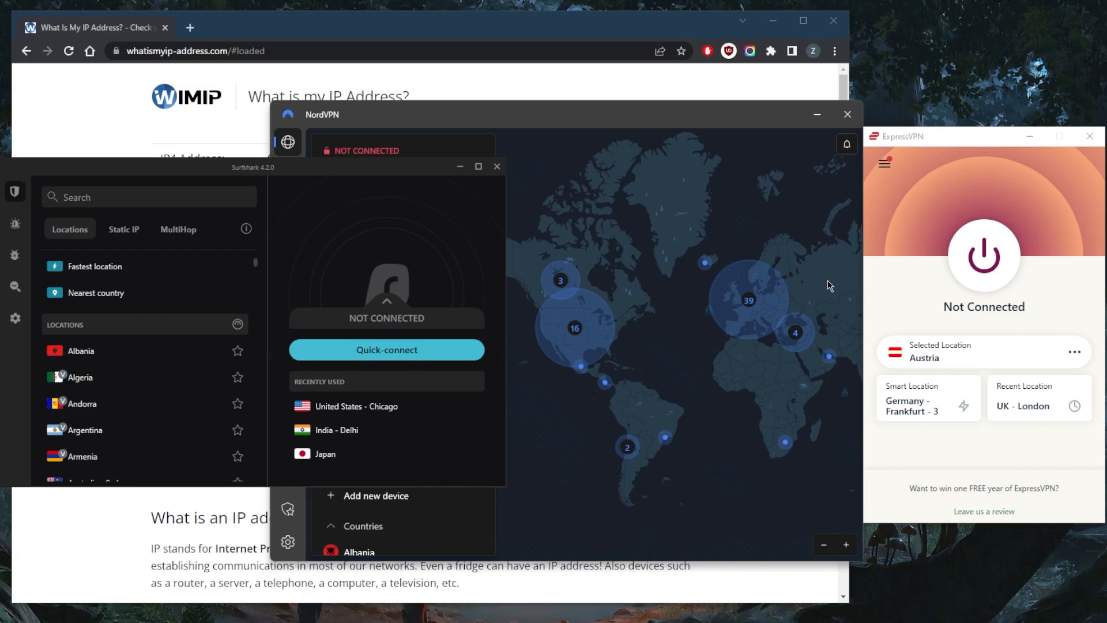
{"action": "mouse_move", "coordinate": [789, 325]}
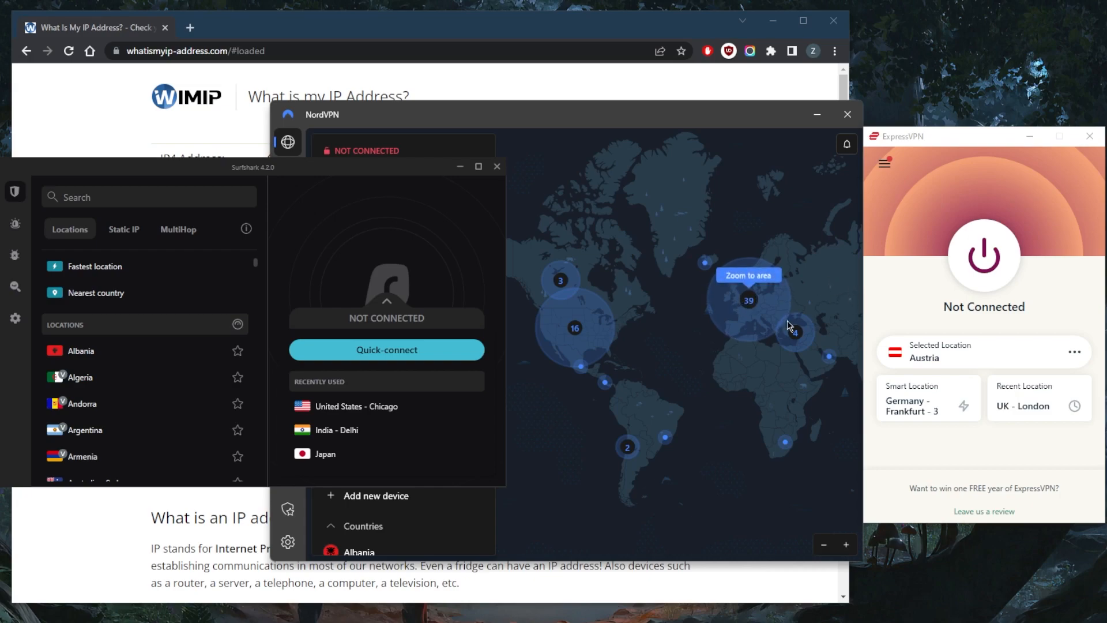
{"action": "mouse_move", "coordinate": [671, 287]}
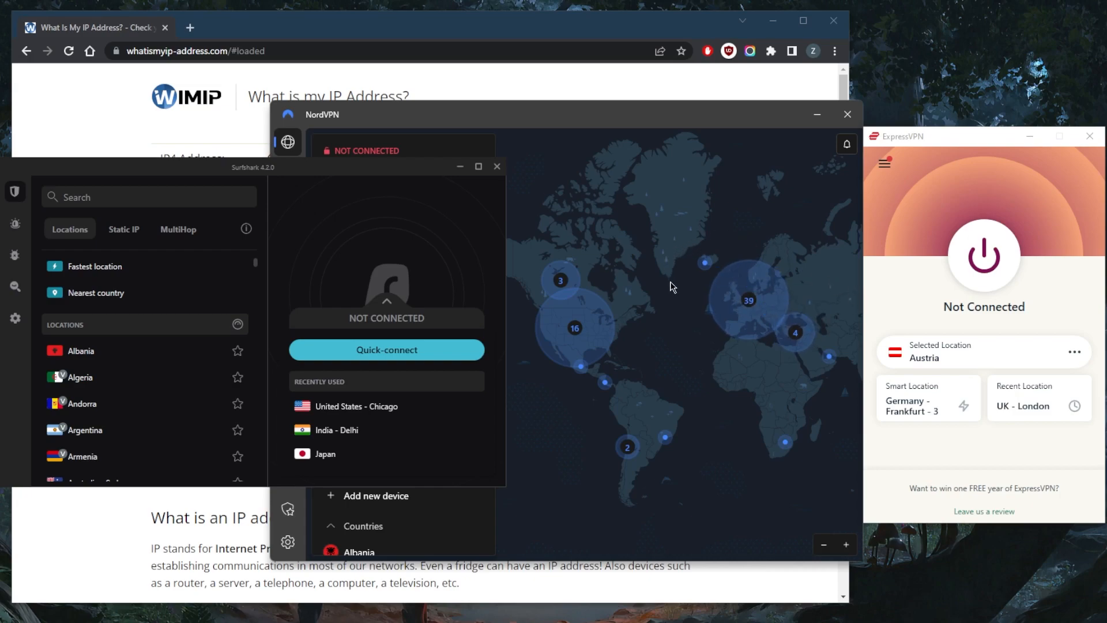
{"action": "mouse_move", "coordinate": [696, 276]}
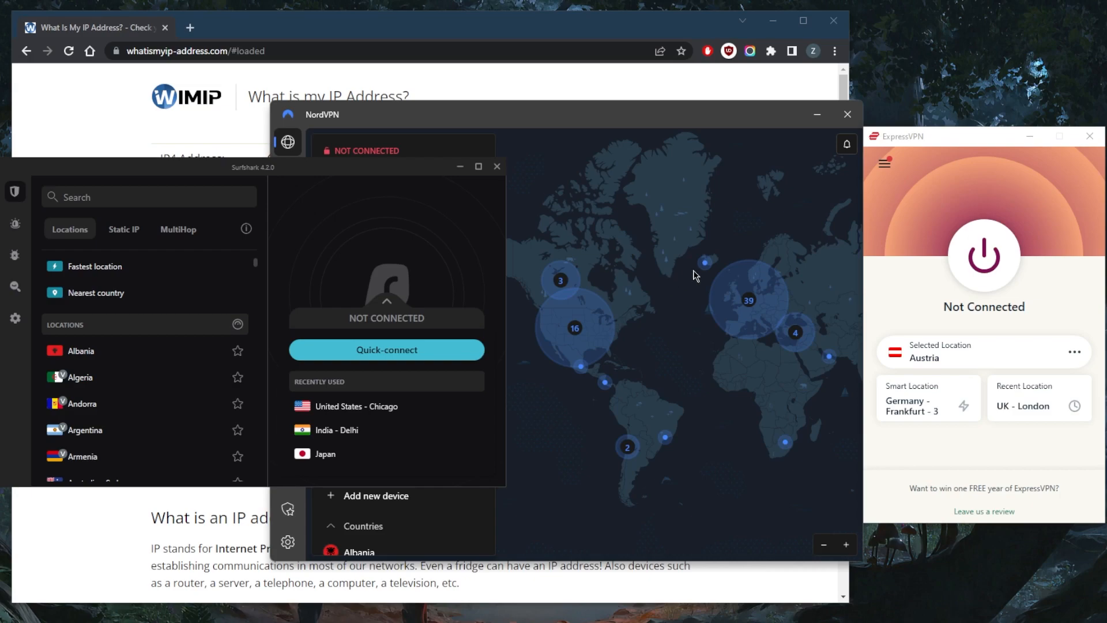
{"action": "mouse_move", "coordinate": [665, 267]}
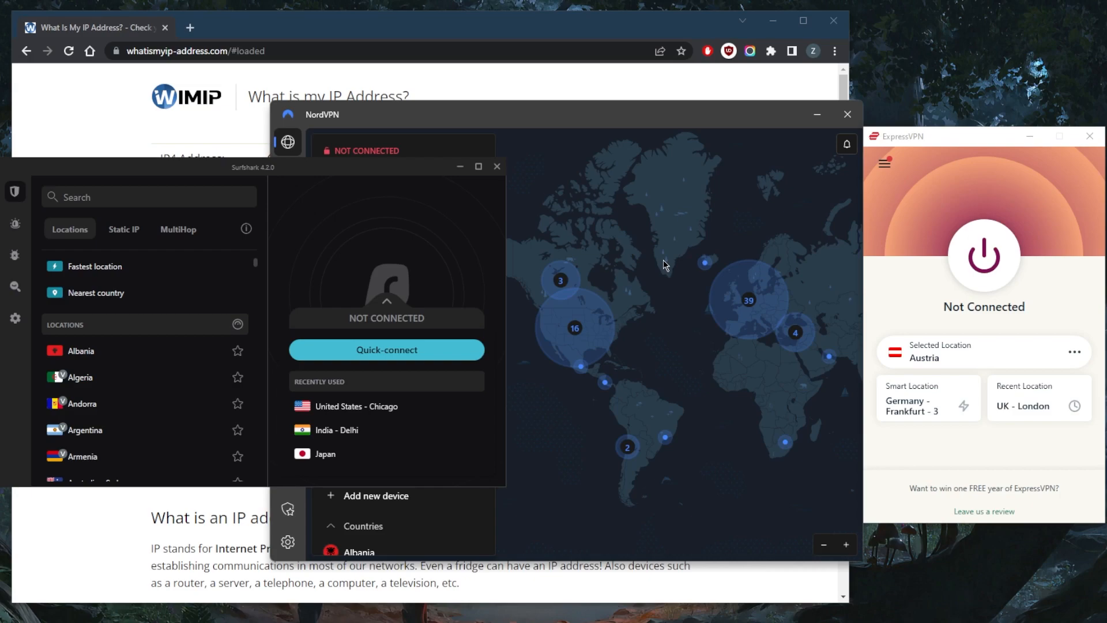
{"action": "mouse_move", "coordinate": [752, 215]}
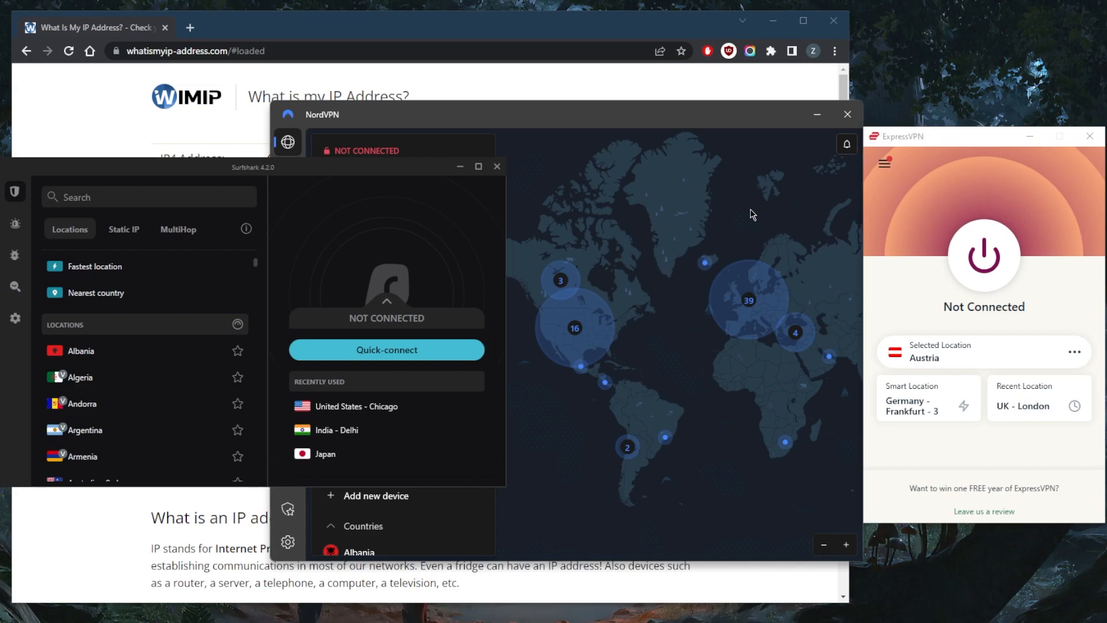
{"action": "mouse_move", "coordinate": [981, 168]}
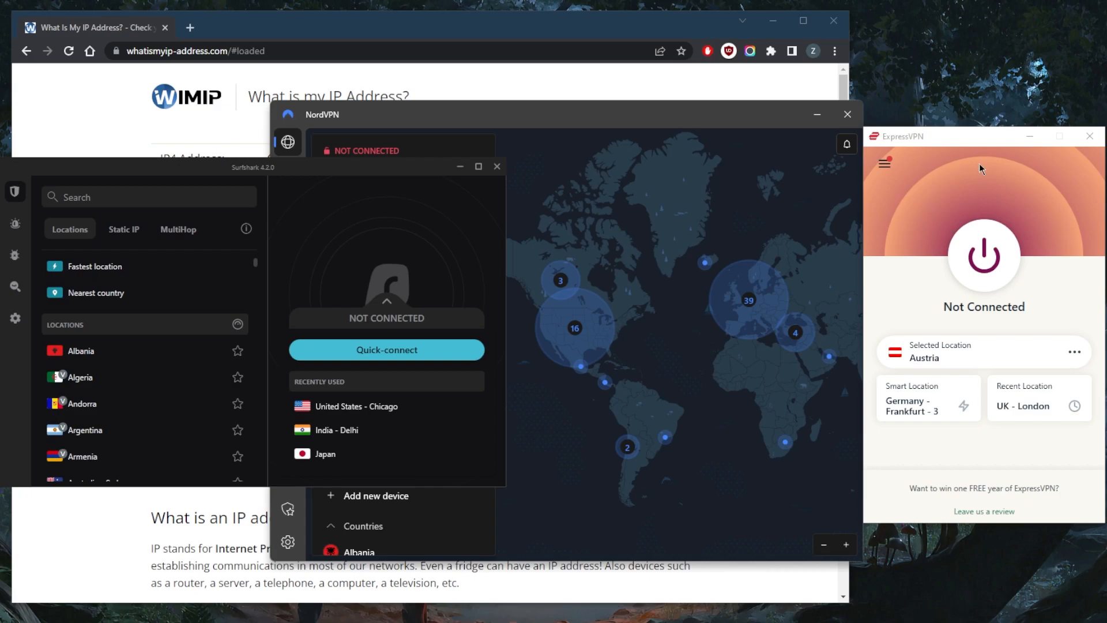
{"action": "mouse_move", "coordinate": [589, 121]}
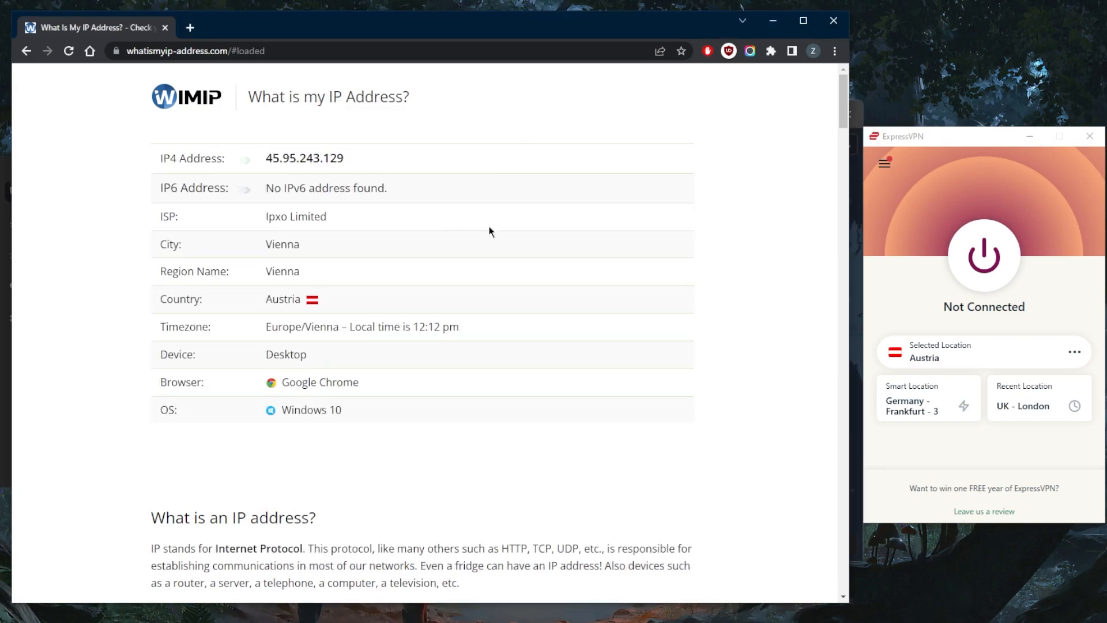
{"action": "mouse_move", "coordinate": [347, 285]}
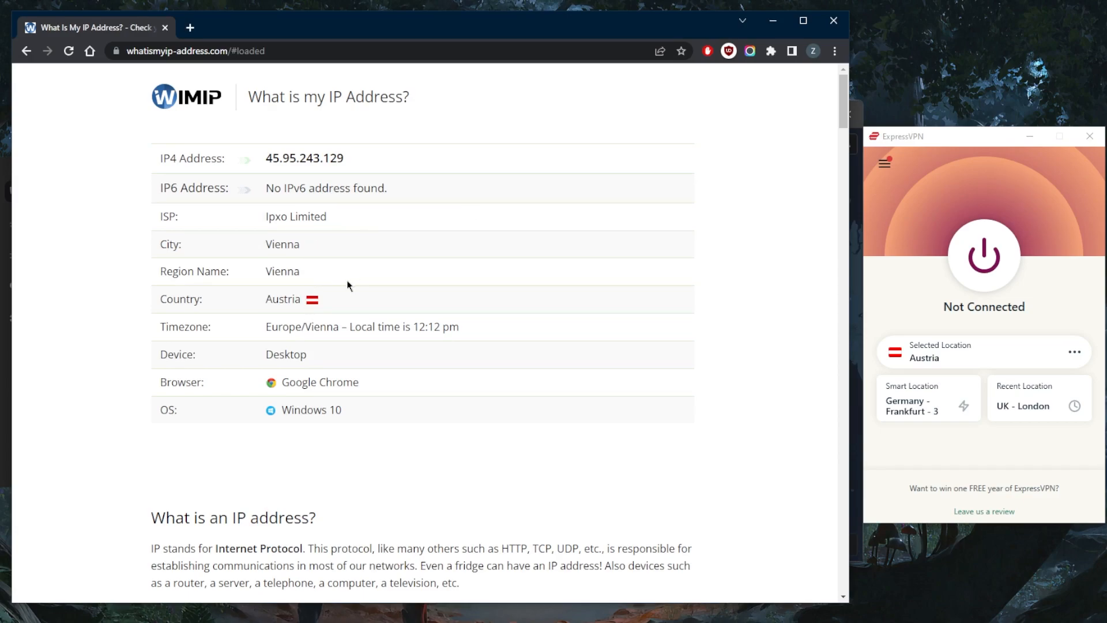
Open the ExpressVPN main menu while it shows Not Connected with Austria selected.
{"action": "left_click", "coordinate": [885, 163]}
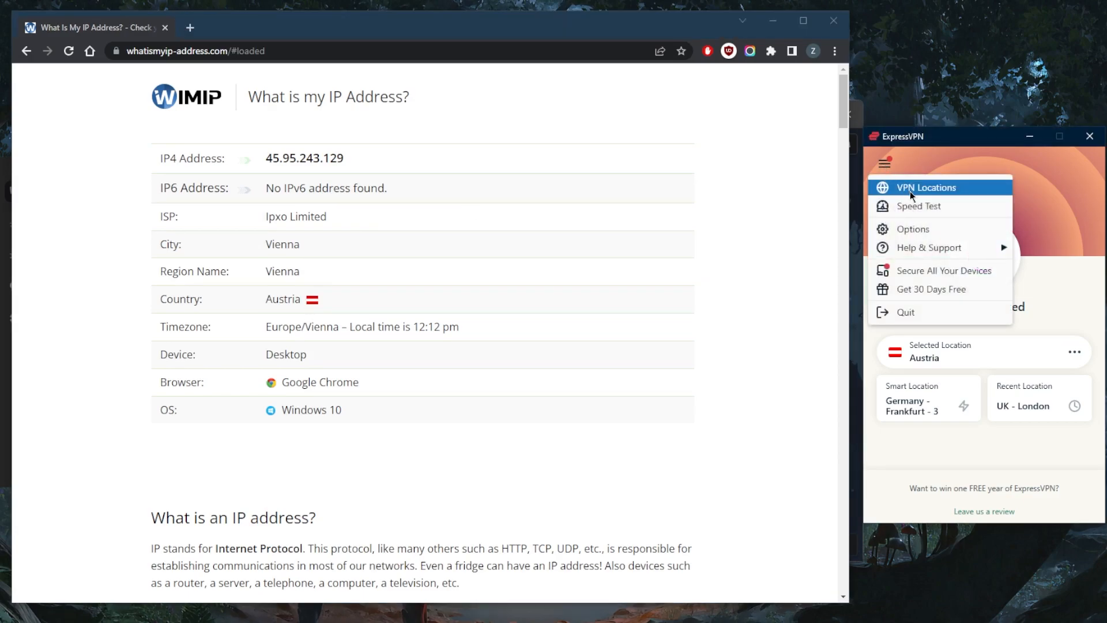
Connect ExpressVPN to France - Marseille from the Recommended locations list.
{"action": "left_click", "coordinate": [926, 187]}
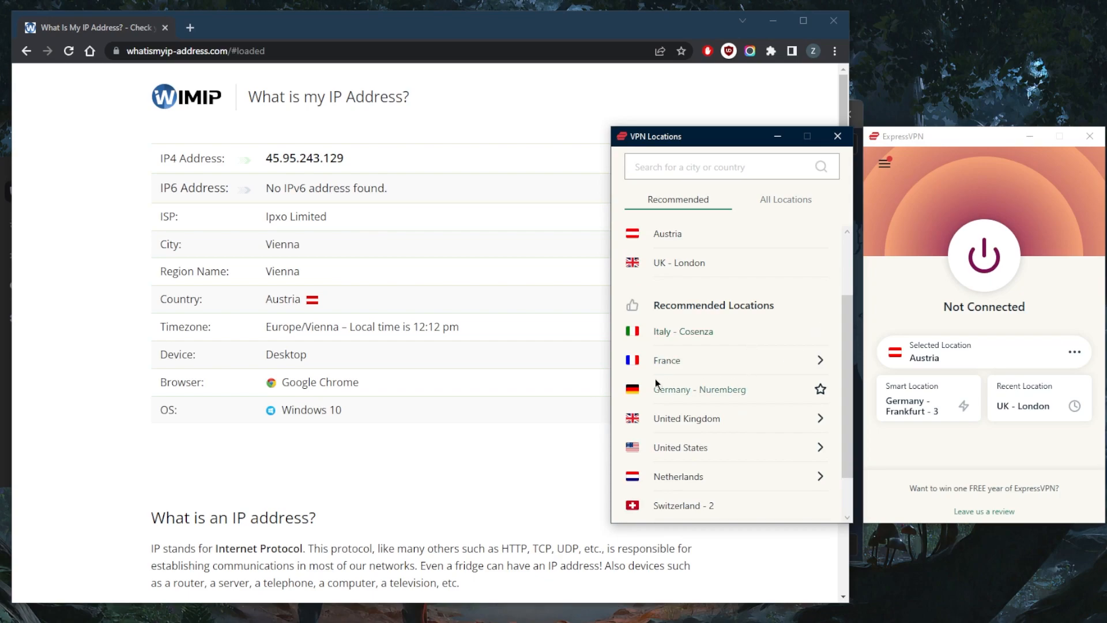
{"action": "mouse_move", "coordinate": [837, 360]}
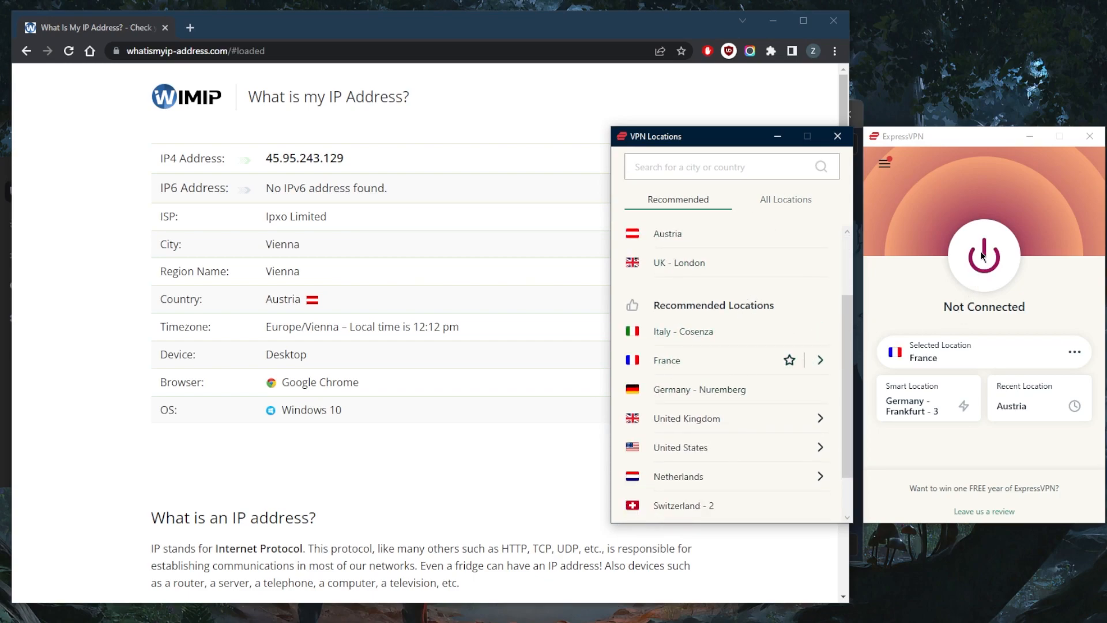
{"action": "left_click", "coordinate": [983, 254]}
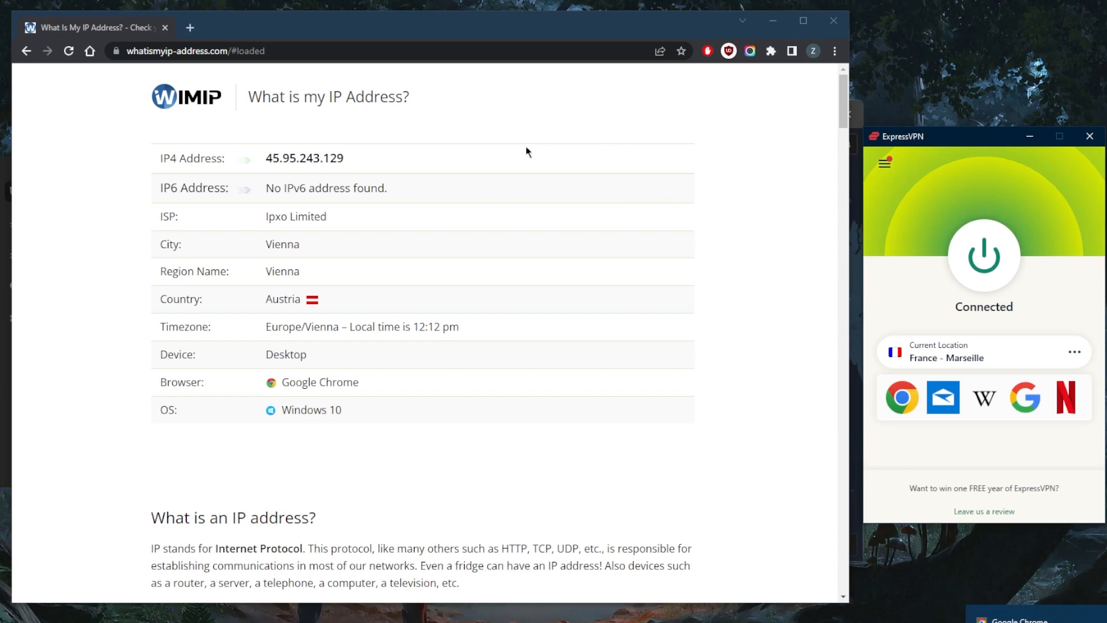
{"action": "left_click", "coordinate": [68, 51]}
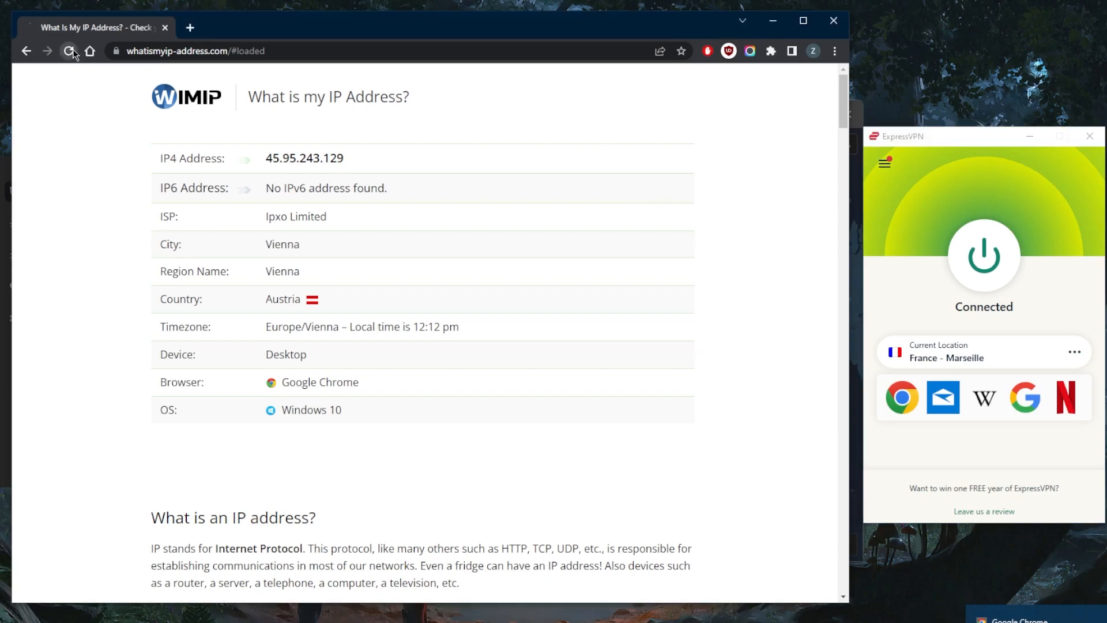
Reload whatismyip-address.com so it shows 45.154.138.68 in Marseille, France.
{"action": "left_click", "coordinate": [69, 50]}
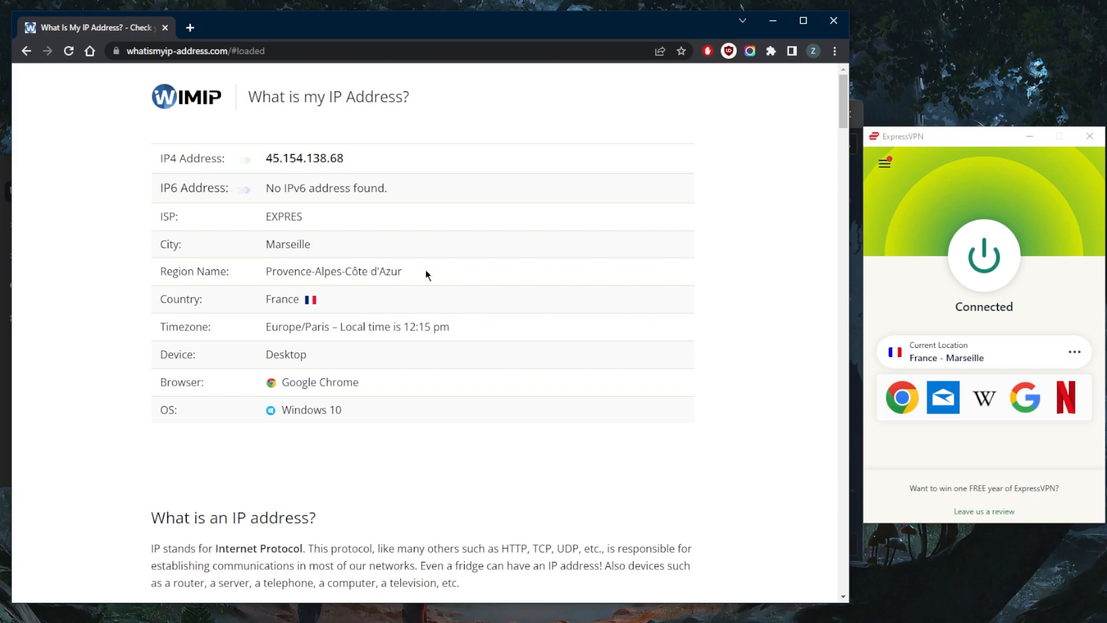
{"action": "mouse_move", "coordinate": [415, 281]}
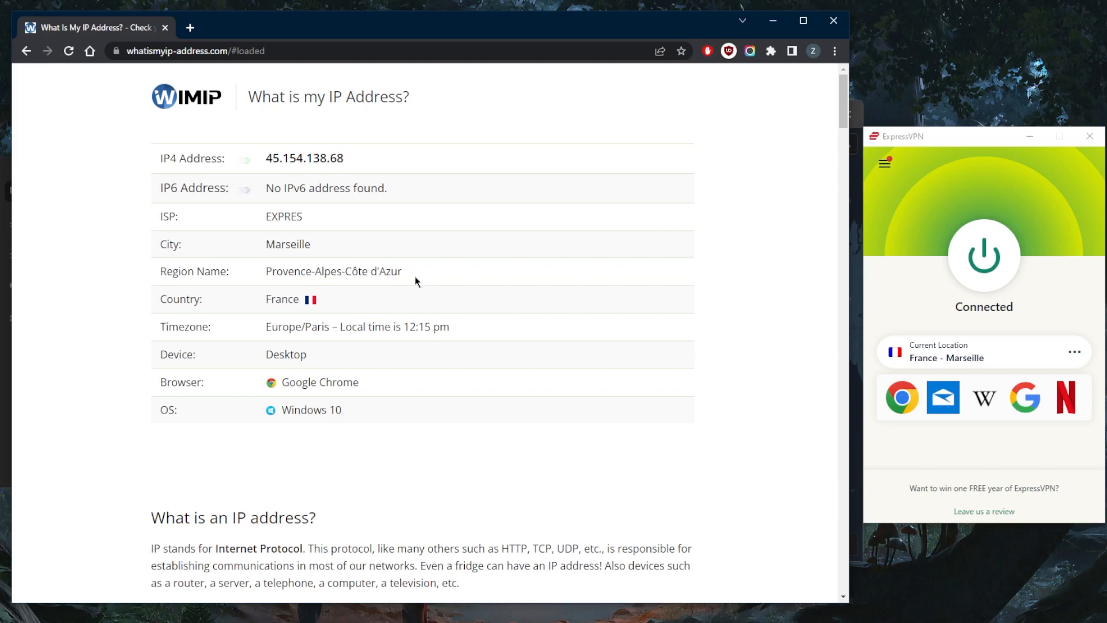
{"action": "mouse_move", "coordinate": [379, 209]}
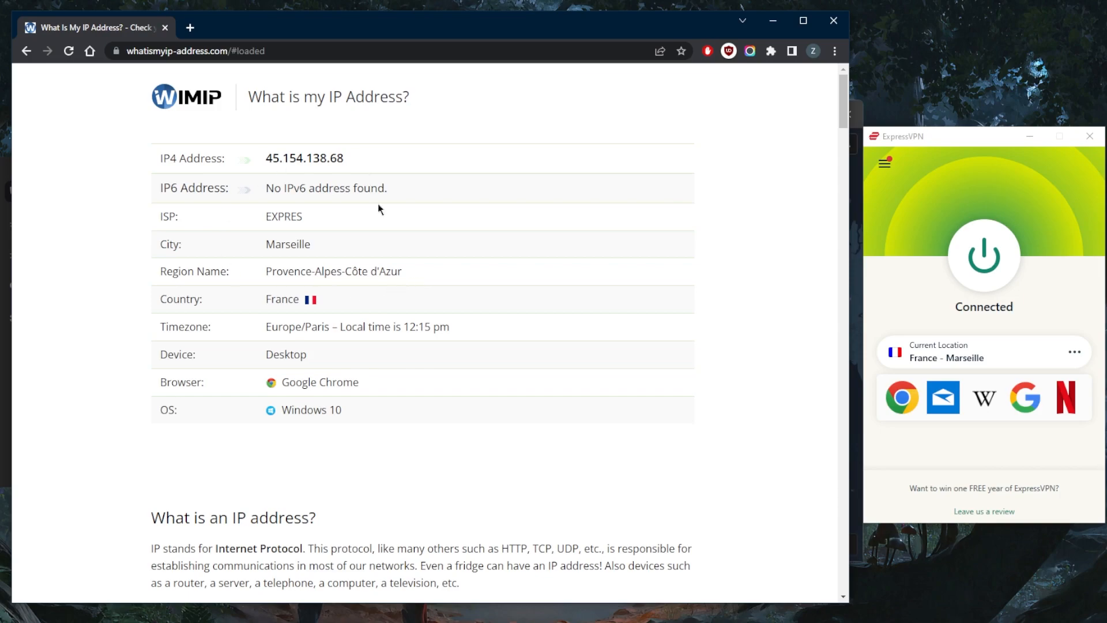
{"action": "mouse_move", "coordinate": [474, 219]}
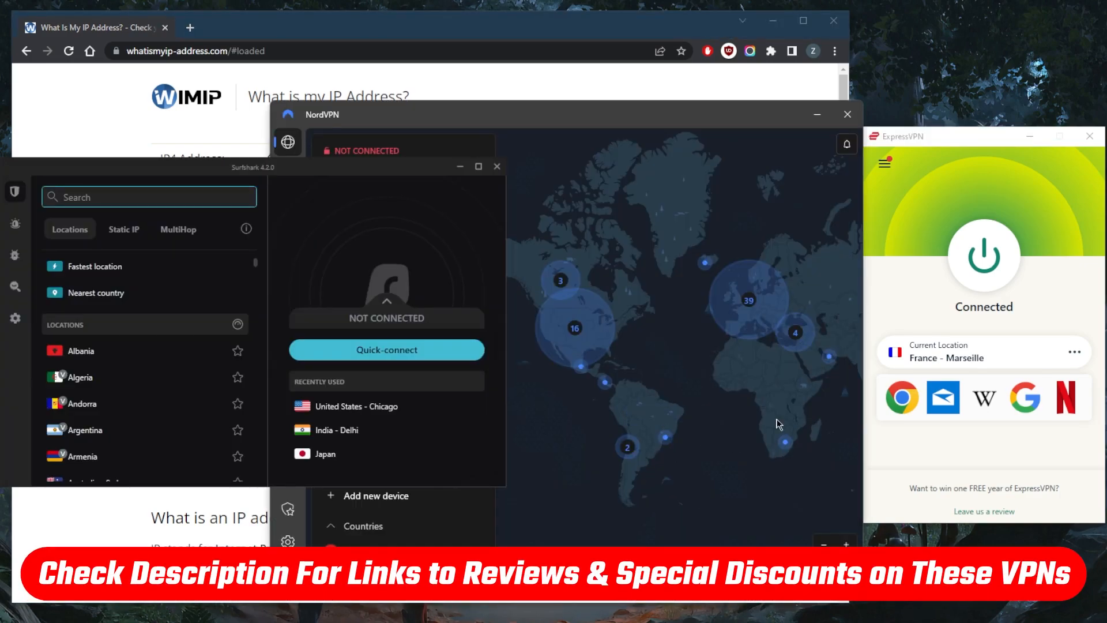
{"action": "mouse_move", "coordinate": [795, 403]}
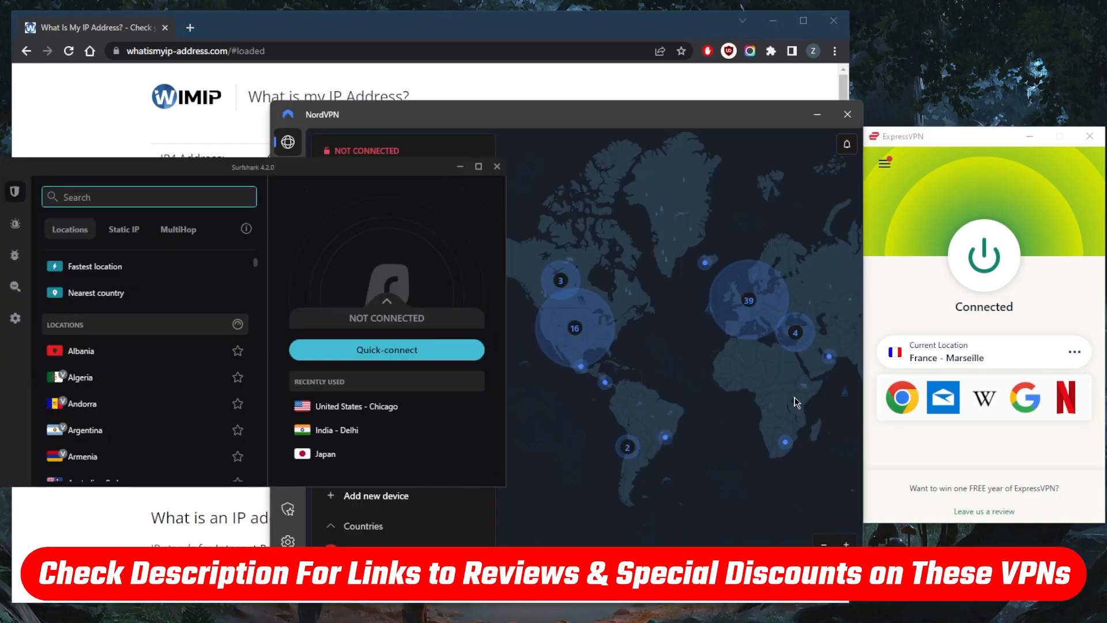